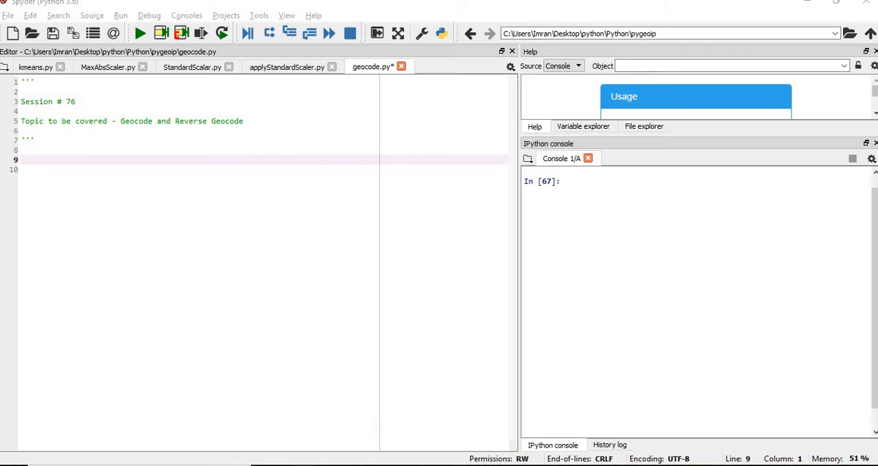
{"action": "mouse_move", "coordinate": [65, 329]}
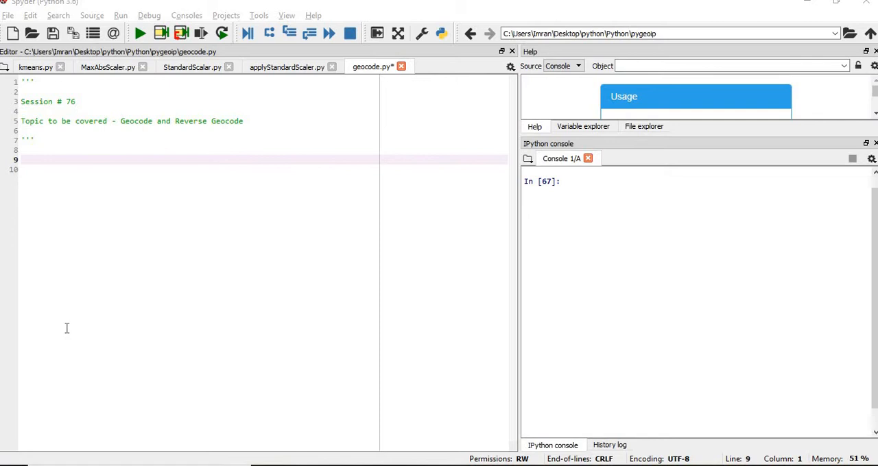
Step: Add 'from geopy.geocoders import Nominatim' and 'geolocator = Nominatim()' on line 9 and run them
{"action": "left_click", "coordinate": [43, 150]}
{"action": "type", "text": "from geop"}
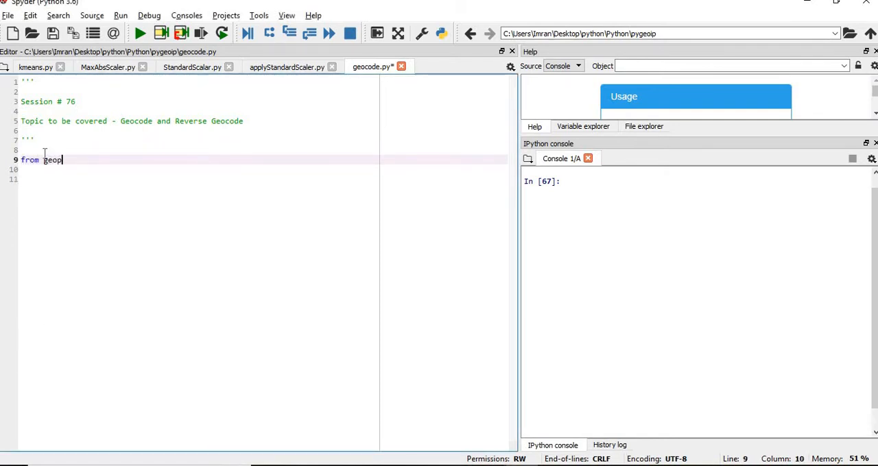
{"action": "type", "text": "y.geocoders"}
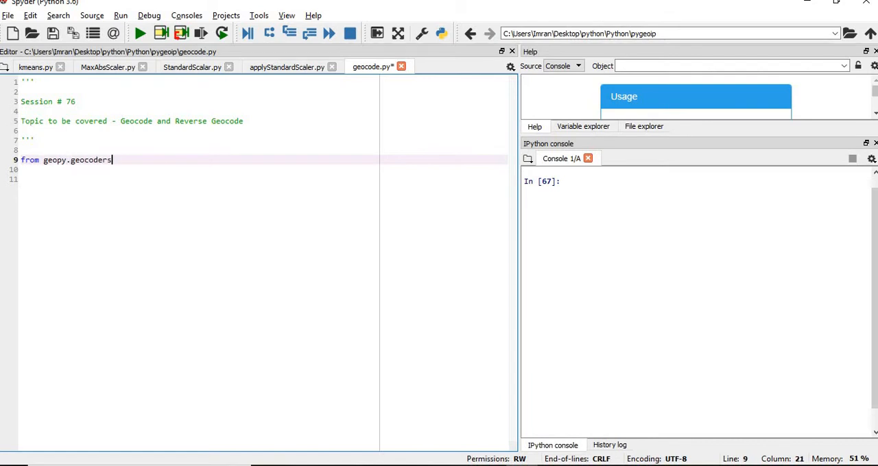
{"action": "type", "text": "import Nominatim"}
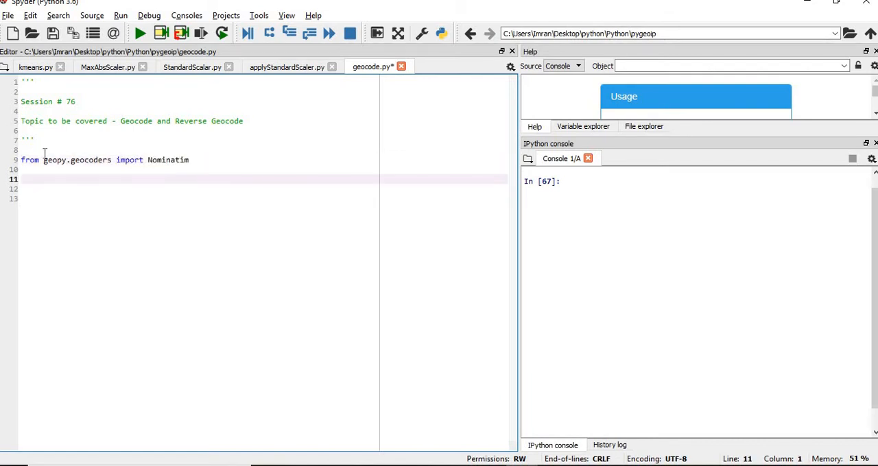
{"action": "type", "text": "geolocator = Nominatim()"}
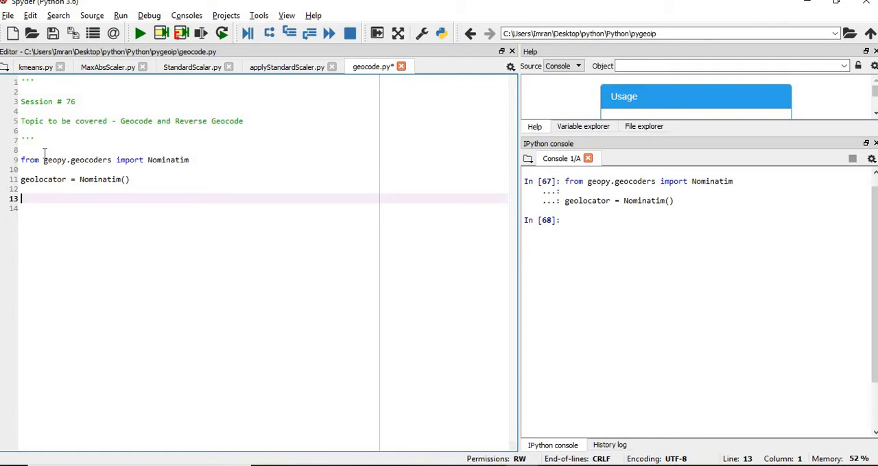
Step: Set city = 'kolkata', country = 'India' and loc = geolocator.geocode(str(city + ',' + country))
{"action": "type", "text": "city = 'kolkata'"}
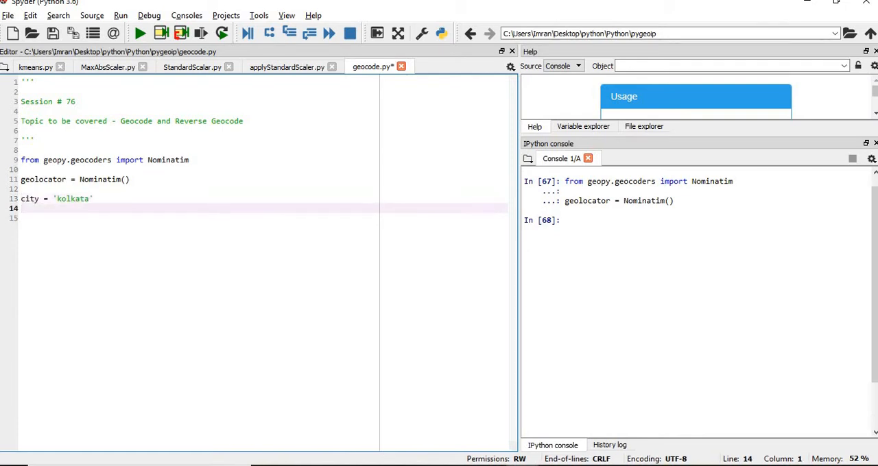
{"action": "type", "text": "country = 'India'"}
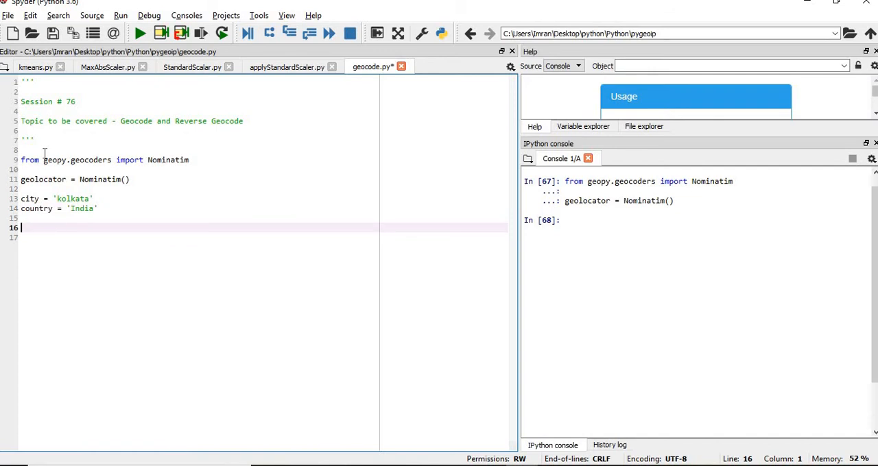
{"action": "type", "text": "# Both City and Country"}
{"action": "left_click", "coordinate": [263, 237]}
{"action": "type", "text": "loc = geolocator.g"}
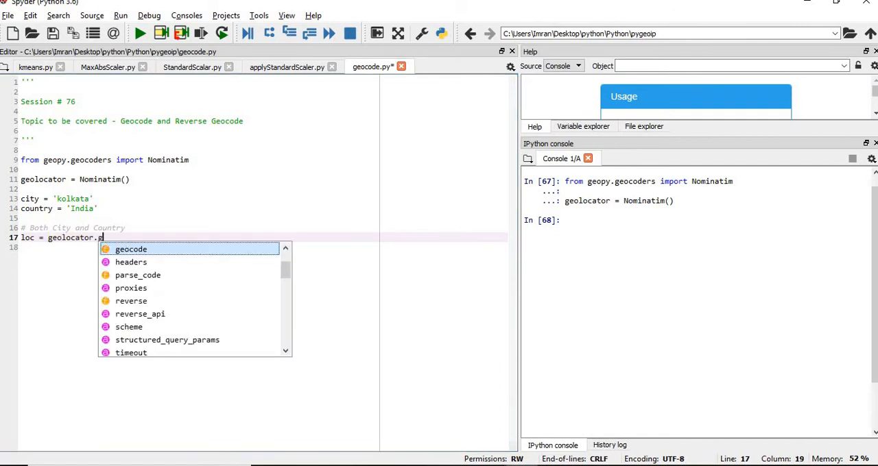
{"action": "left_click", "coordinate": [132, 250]}
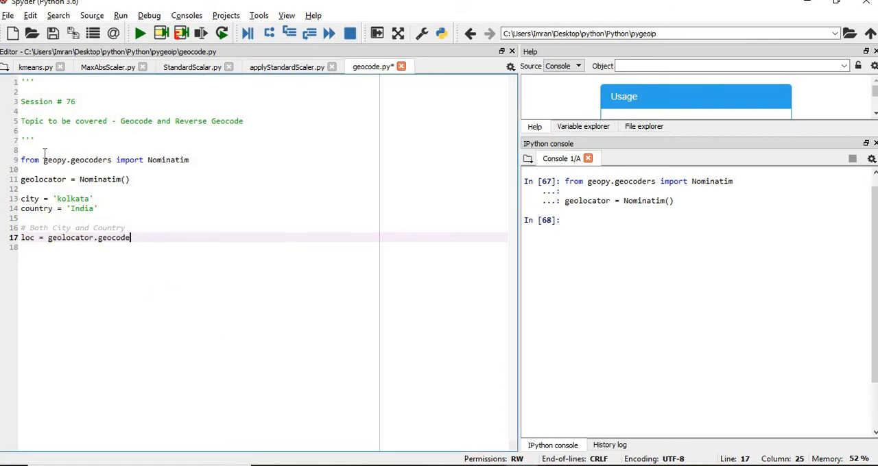
{"action": "type", "text": "(city)"}
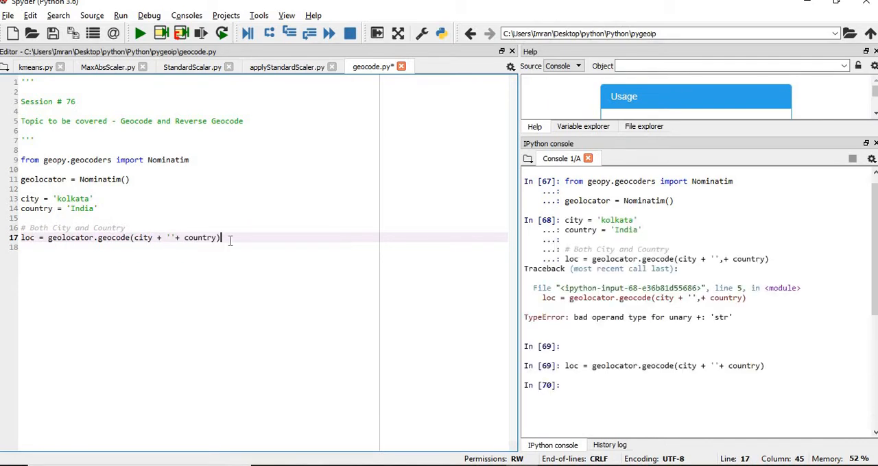
Step: Print loc.latitude and loc.longitude and run the lines to get Kolkata's coordinates in the console
{"action": "type", "text": "print(loc)"}
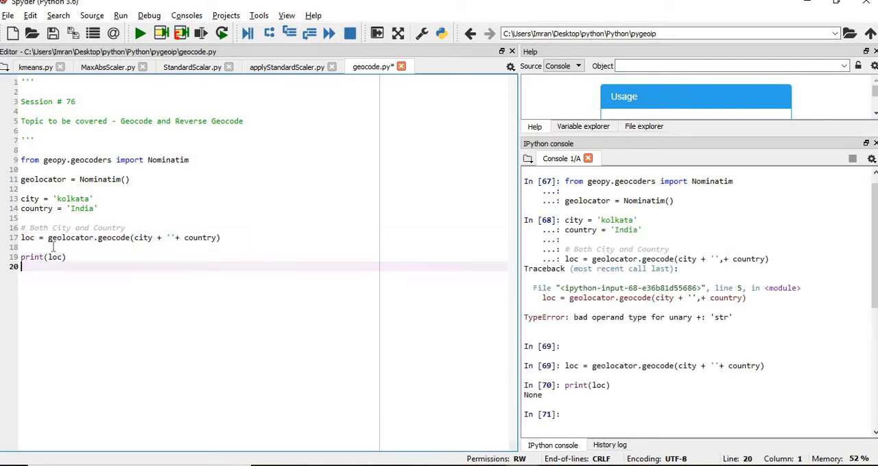
{"action": "left_click", "coordinate": [62, 258]}
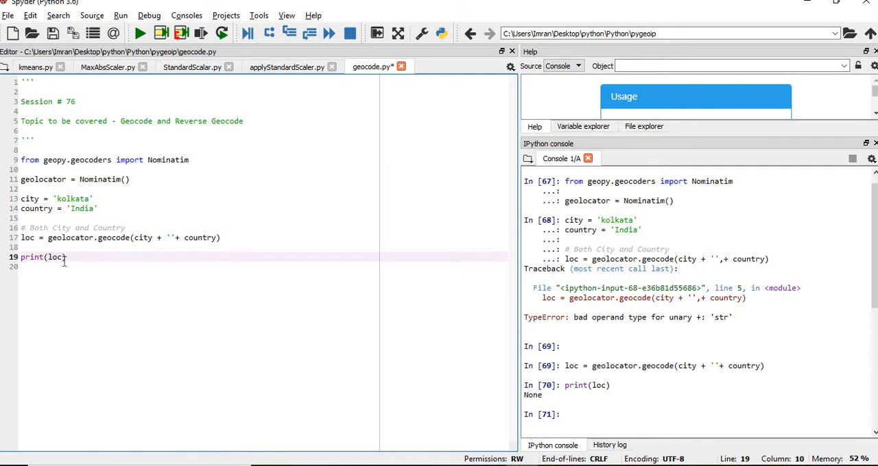
{"action": "type", "text": ".latitude,l"}
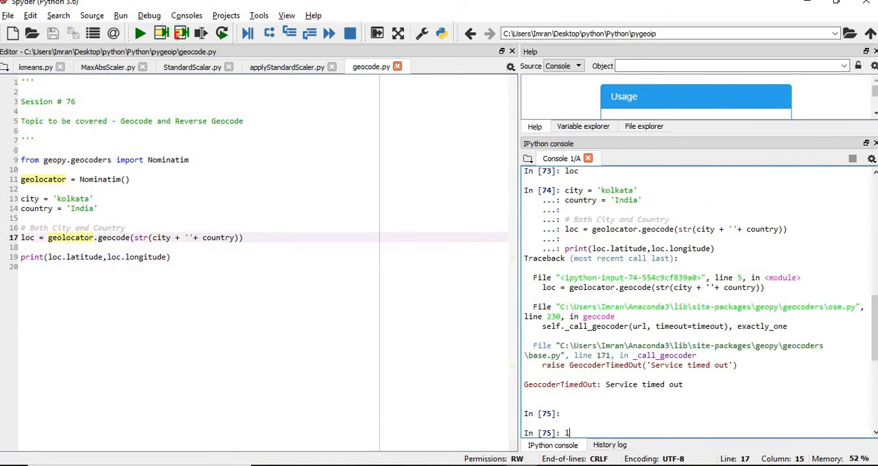
{"action": "type", "text": "oc.lo"}
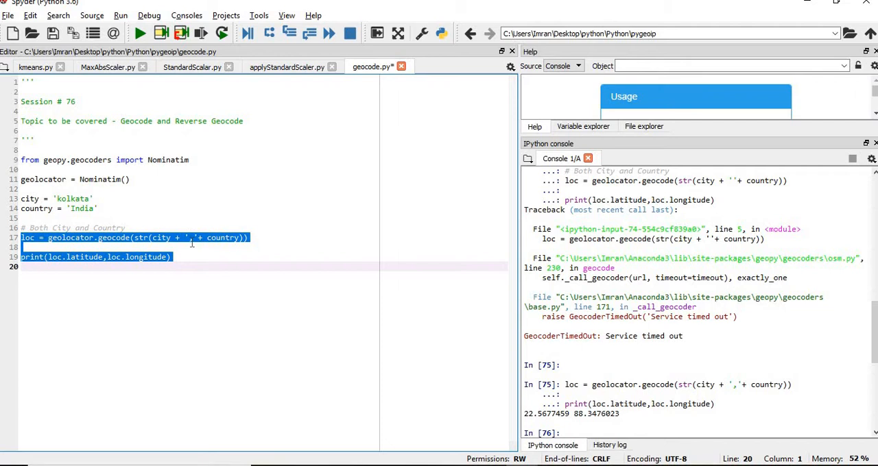
{"action": "left_click", "coordinate": [195, 237]}
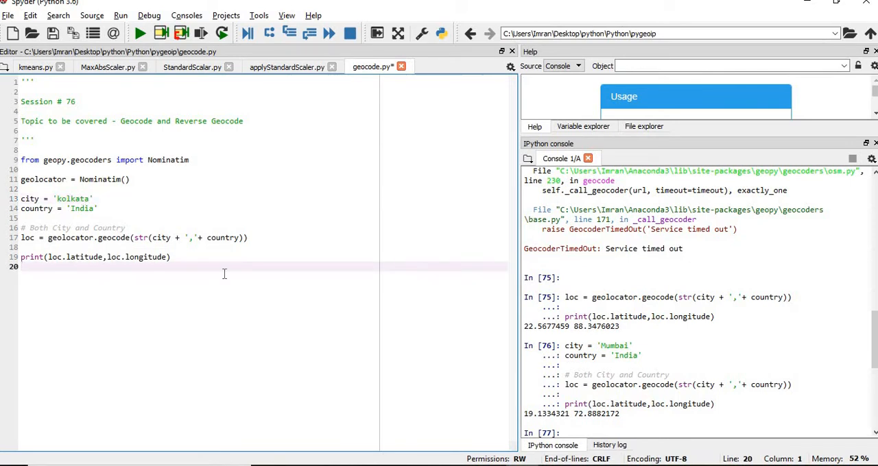
Step: Add loc1 = geolocator.geocode(country) with a latitude/longitude print, run it, and begin a result line
{"action": "type", "text": "loc1 ="}
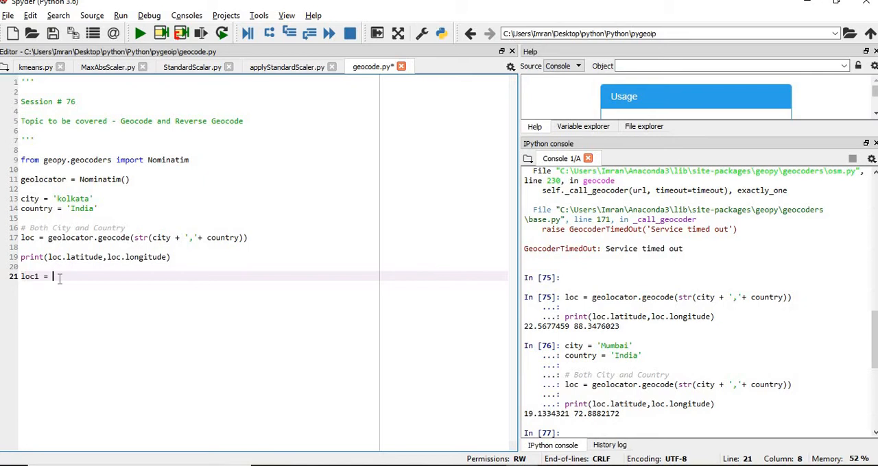
{"action": "type", "text": "geolocator.geocode(country"}
{"action": "type", "text": "print("}
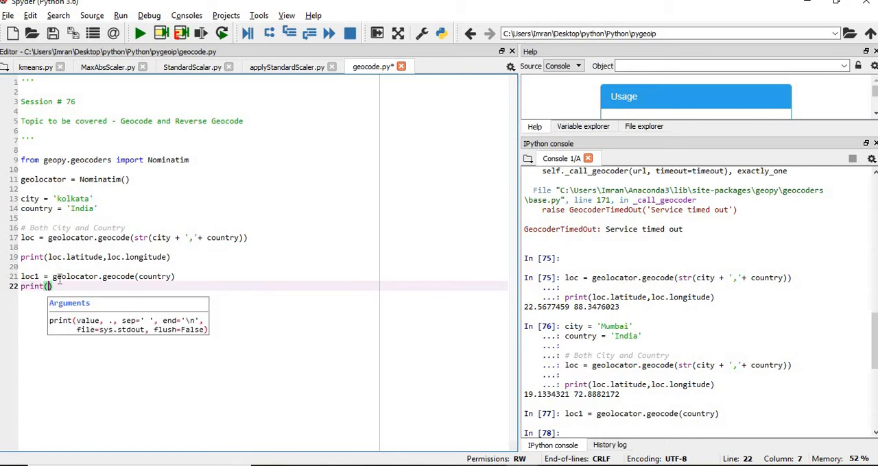
{"action": "type", "text": "loc1.latitude"}
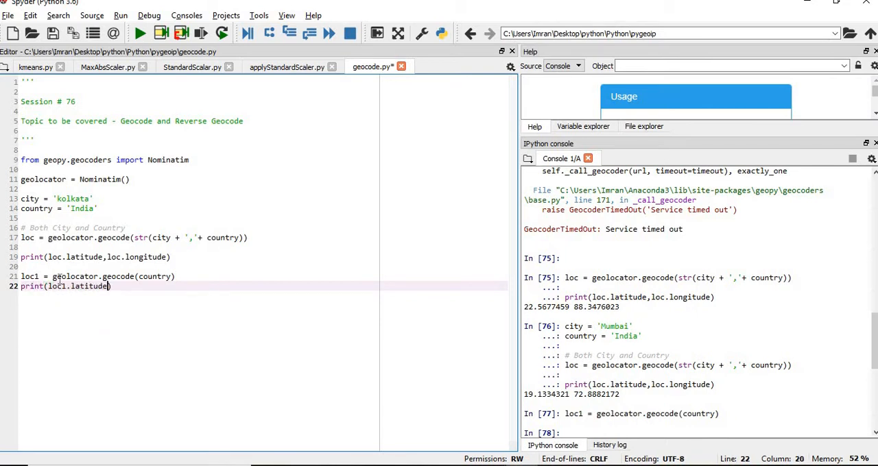
{"action": "type", "text": ", loc1.longitude"}
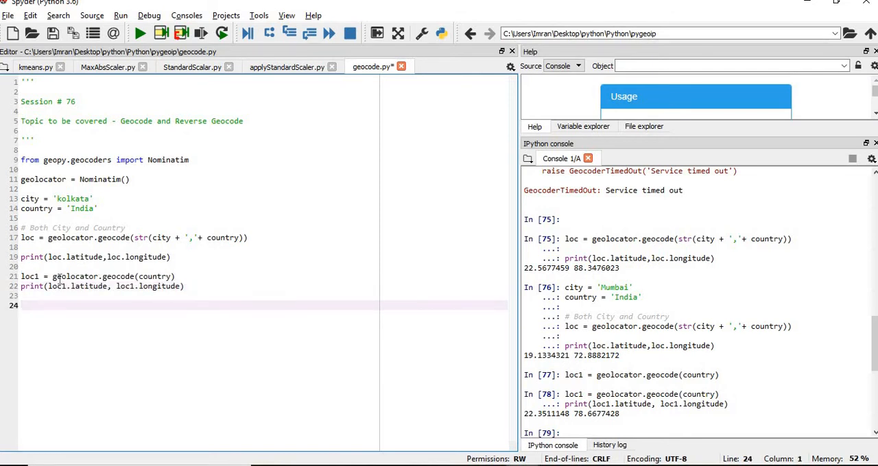
{"action": "type", "text": "result ="}
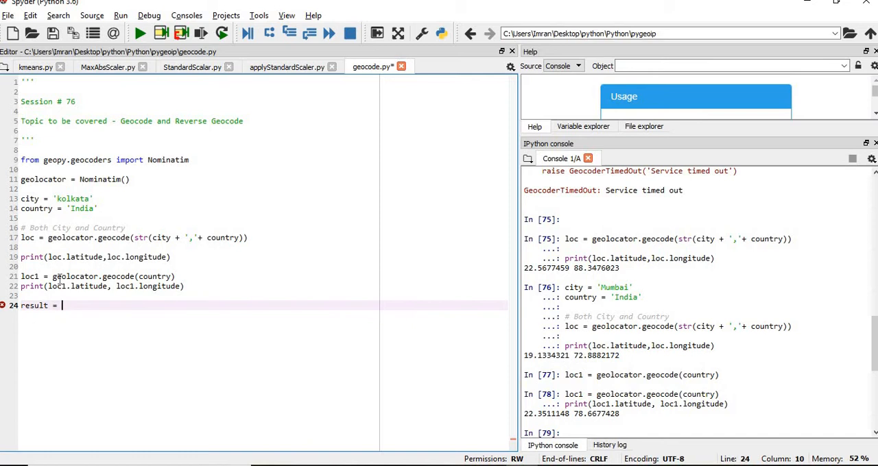
Step: Set result = Geocoder.reverse_geocode(...) with the copied coordinates and import Geocoder from pygeocoder
{"action": "type", "text": "Geocoder.reverse_geocode()"}
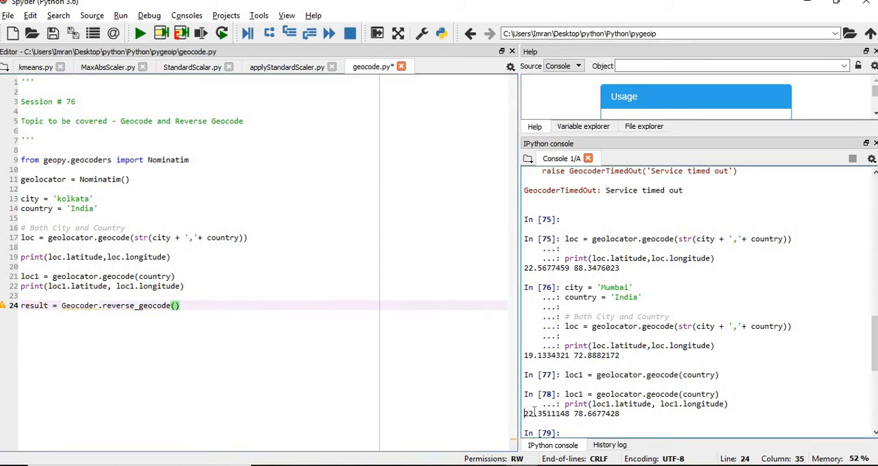
{"action": "left_click_drag", "start_coordinate": [524, 415], "coordinate": [620, 414]}
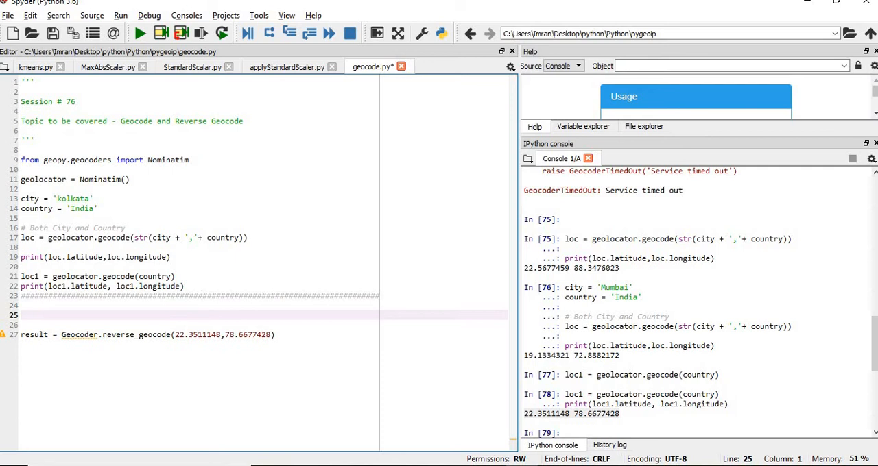
{"action": "type", "text": "from"}
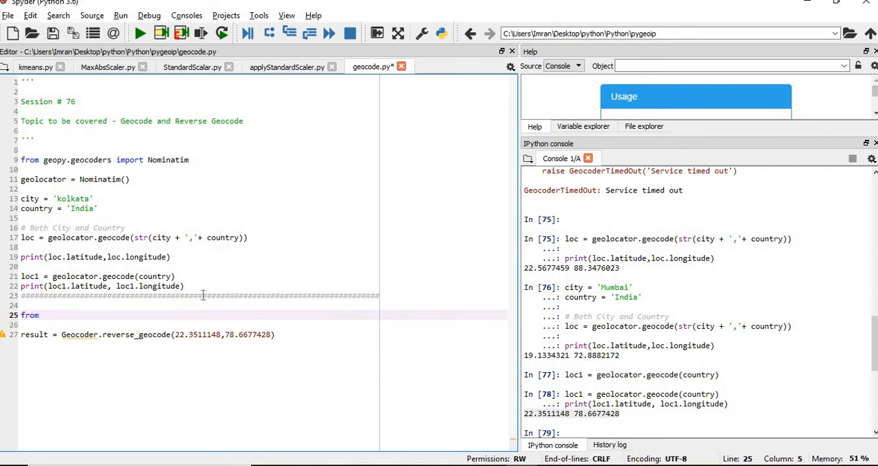
{"action": "type", "text": "pygeocoder import Geocoder"}
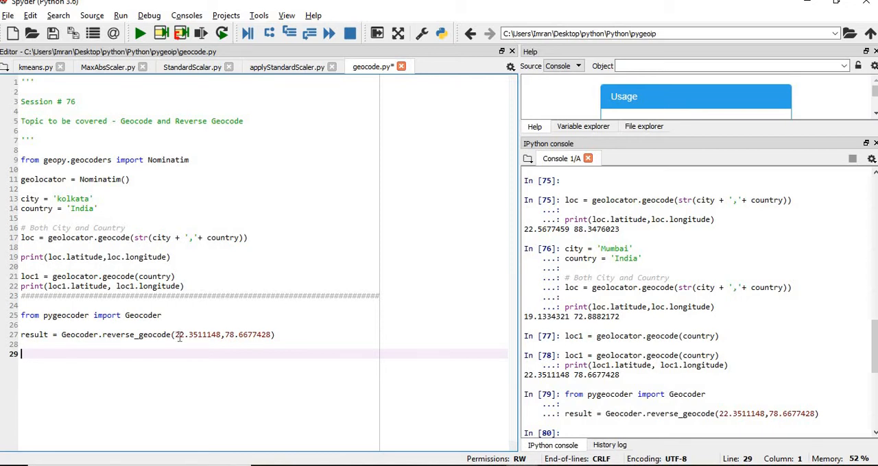
Step: Print result.coordinates and result.country and run them, showing India in the console
{"action": "type", "text": "pri"}
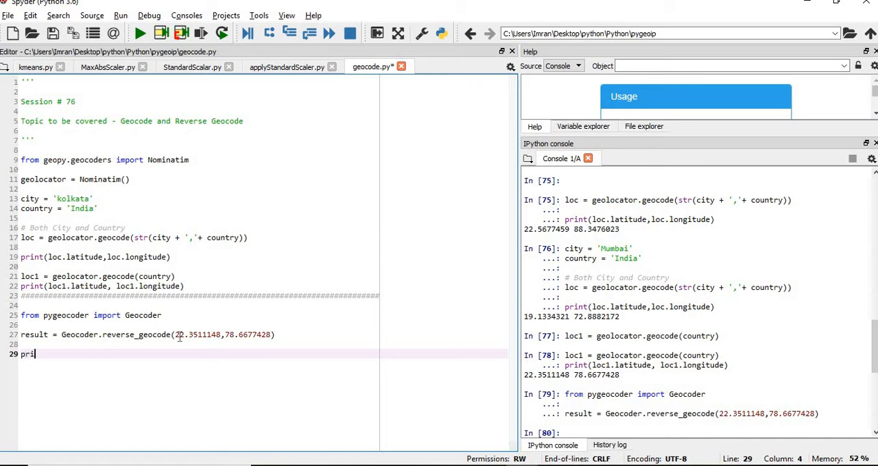
{"action": "type", "text": "nt(result.coordinates"}
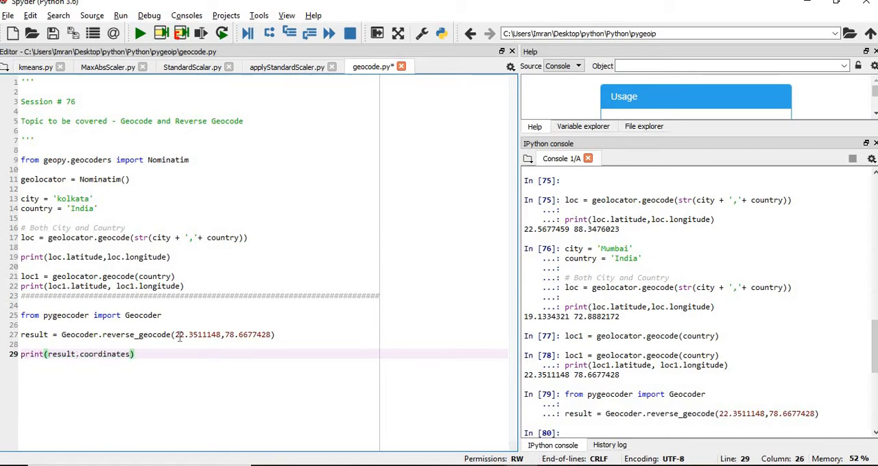
{"action": "type", "text": "print()"}
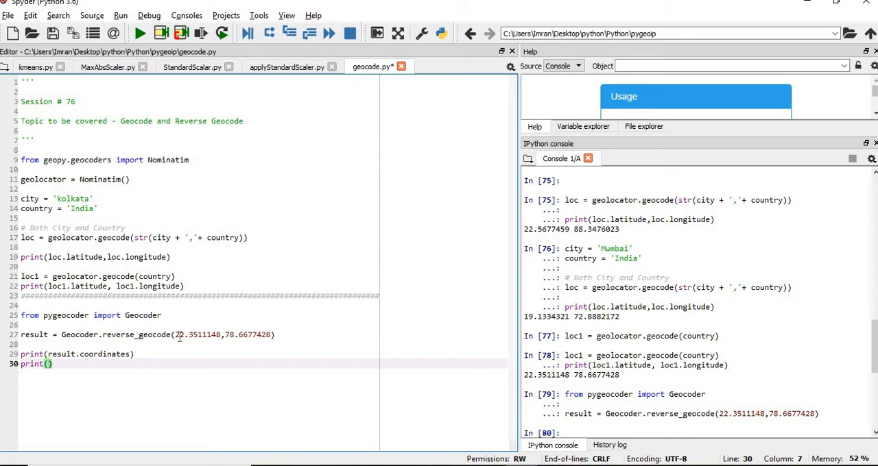
{"action": "type", "text": "result.country)"}
{"action": "type", "text": "#print(result.administrative_area_level_1)"}
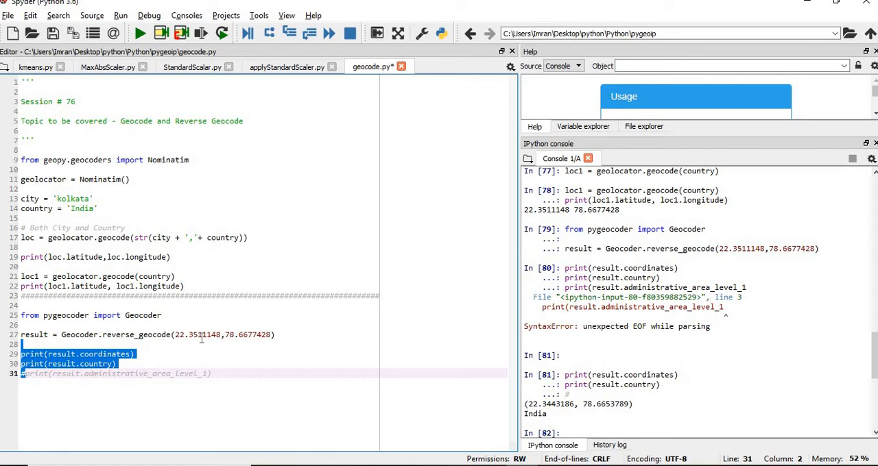
{"action": "mouse_move", "coordinate": [129, 365]}
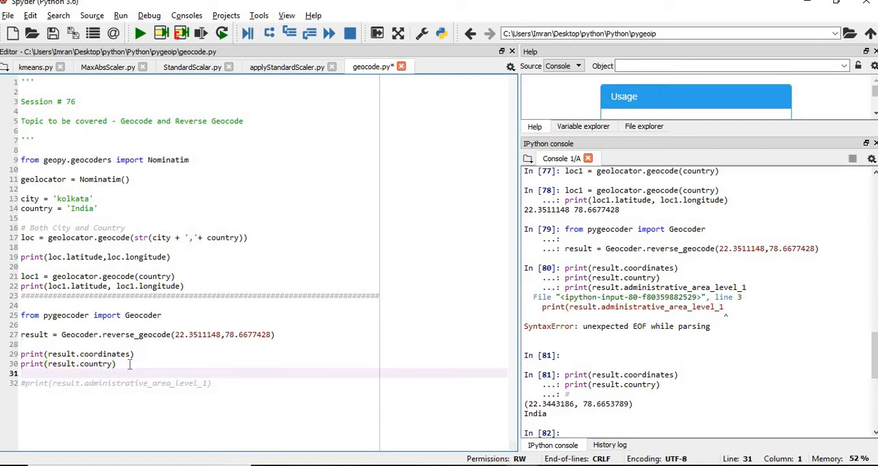
Step: Add a print for result.city and paste the Mumbai coordinates from the console into reverse_geocode
{"action": "type", "text": "print()"}
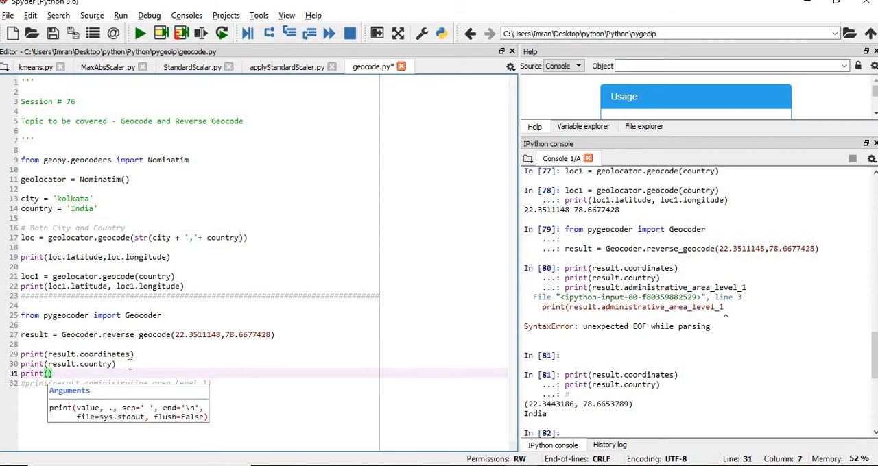
{"action": "type", "text": "result.city"}
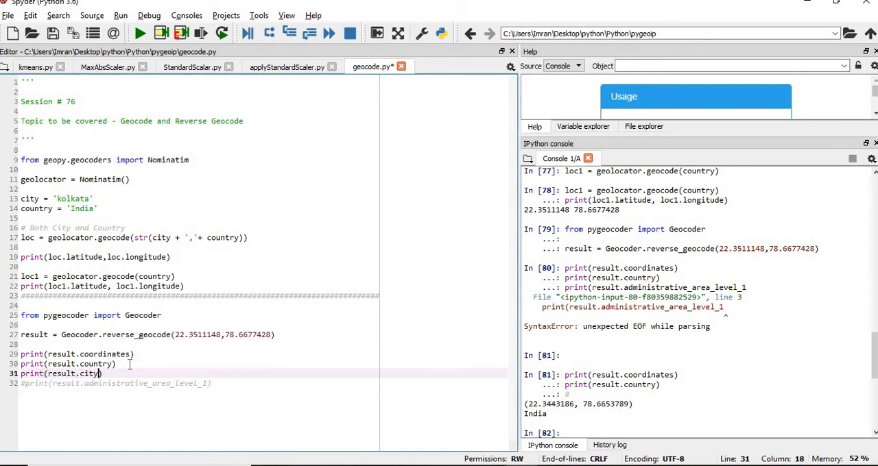
{"action": "triple_click", "coordinate": [60, 373]}
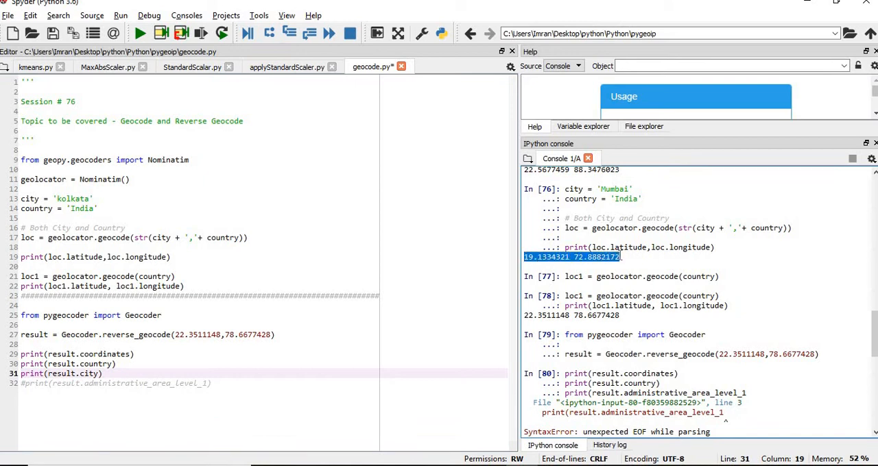
{"action": "left_click", "coordinate": [178, 335]}
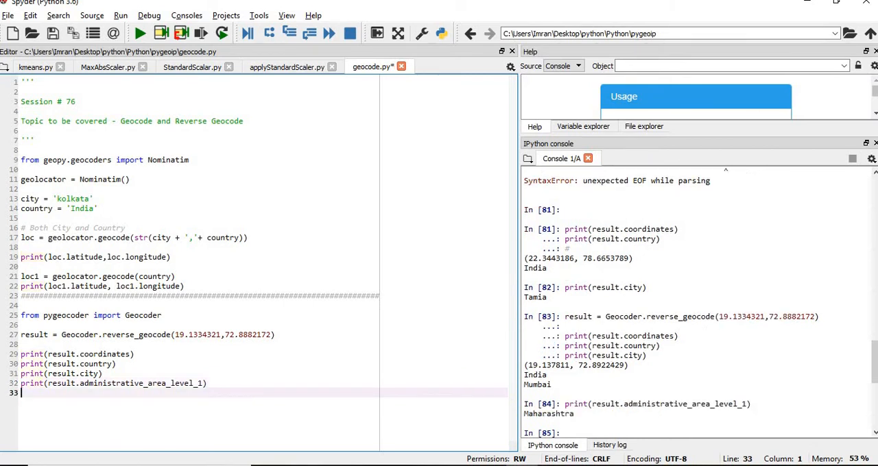
Step: Print administrative_area_level_1 and _2 and run, giving Mumbai, Maharashtra and Mumbai Suburban
{"action": "type", "text": "print(result.administrative_area_level_2)"}
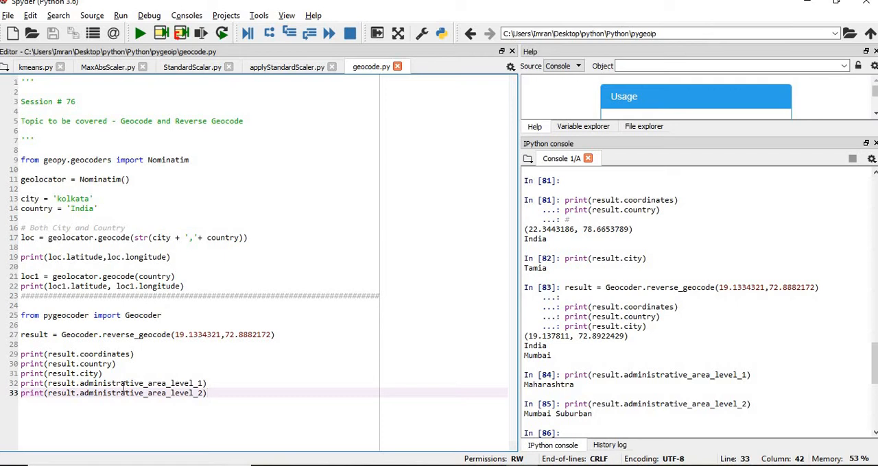
{"action": "key", "text": "Enter"}
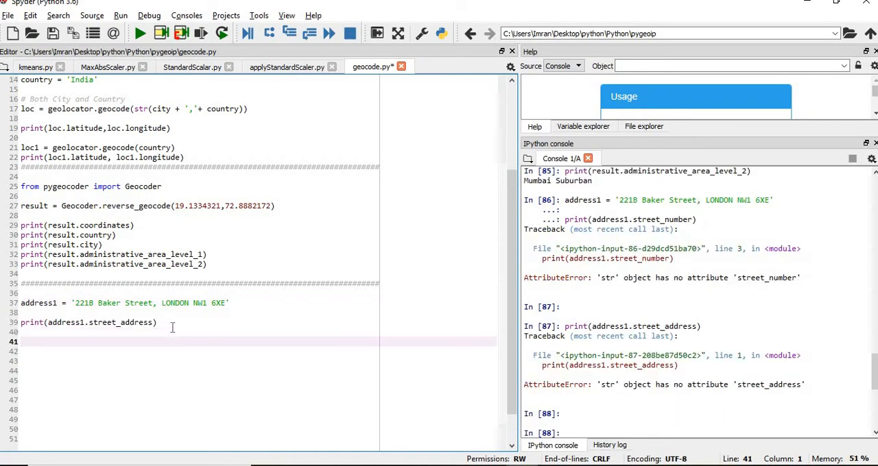
Step: Add address1 = Geocoder.geocode('221B Baker Street,LONDON NW1 6XE')
{"action": "type", "text": "print(ad"}
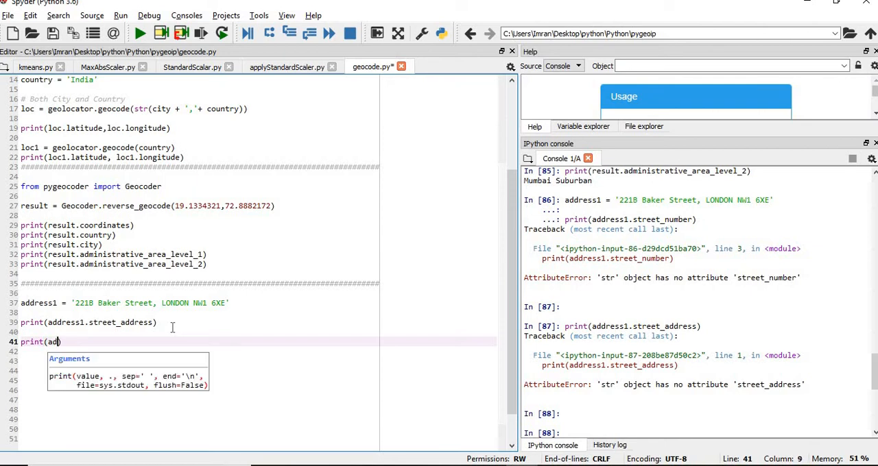
{"action": "type", "text": "dress1.route)"}
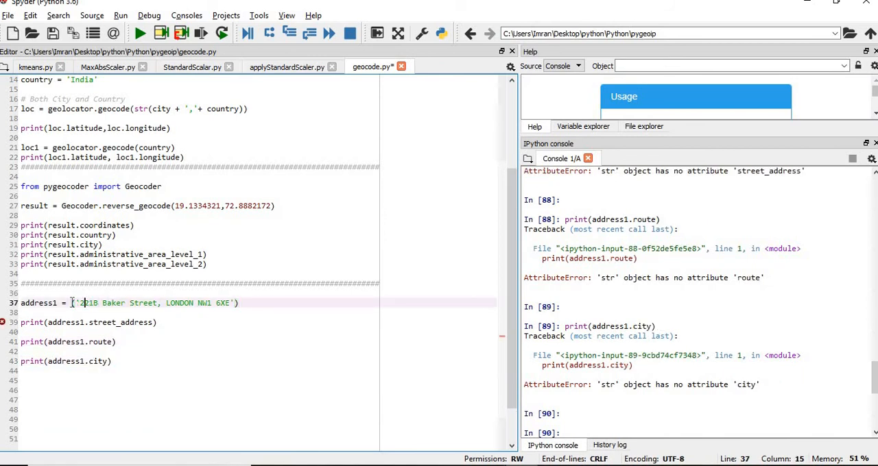
{"action": "type", "text": "Geocoder.geocode"}
{"action": "left_click", "coordinate": [89, 322]}
{"action": "type", "text": "numbe"}
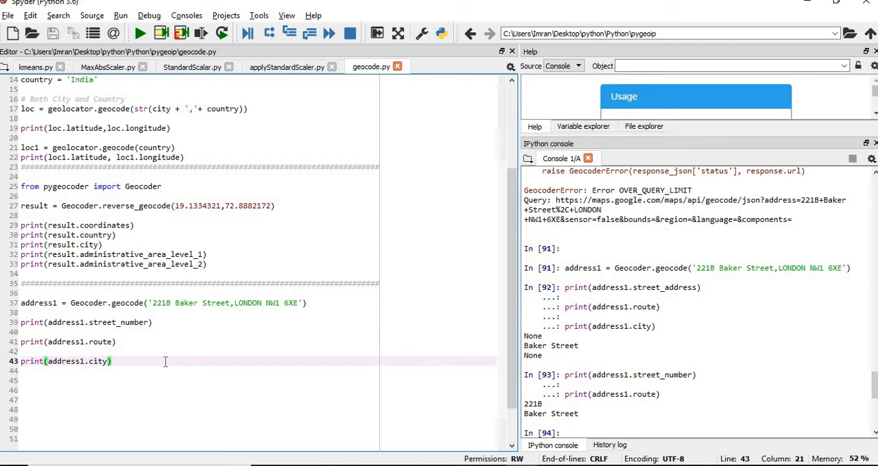
Step: Print address1's street number, route, city, country and first-level area and run, showing England
{"action": "type", "text": "pei"}
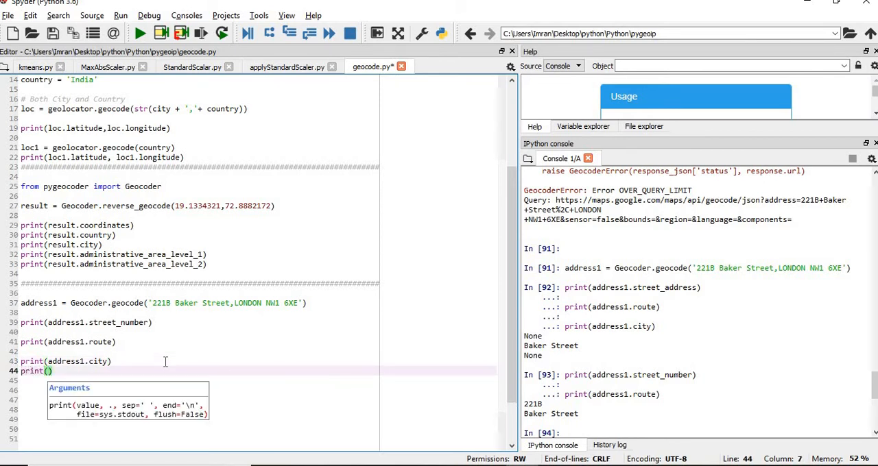
{"action": "type", "text": "address1.country"}
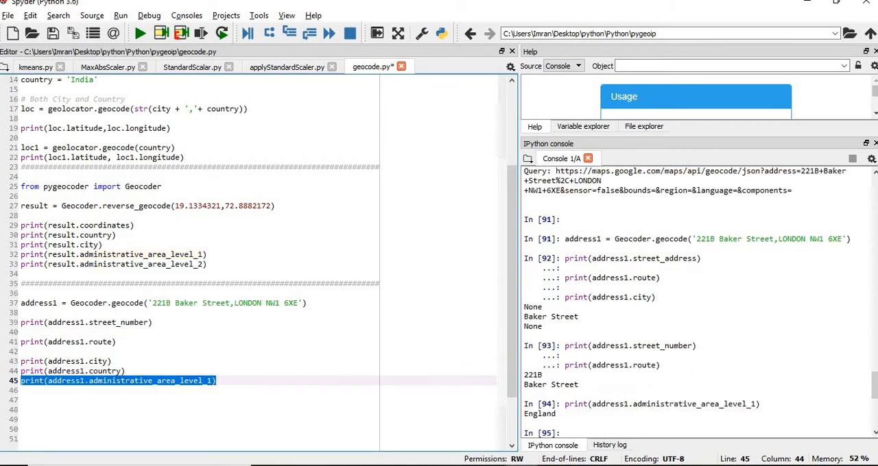
{"action": "left_click", "coordinate": [233, 376]}
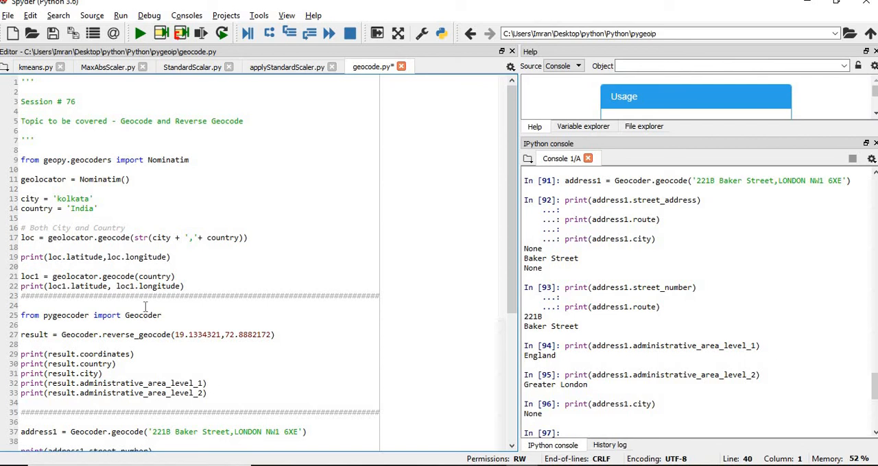
Step: Scroll down the editor to review the whole geocode script
{"action": "scroll", "scroll_direction": "down", "scroll_amount": 3}
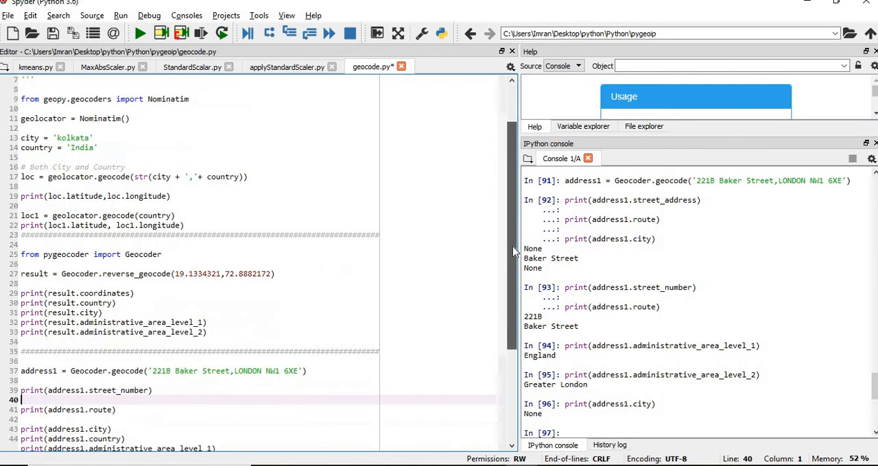
{"action": "scroll", "scroll_direction": "down", "scroll_amount": 3}
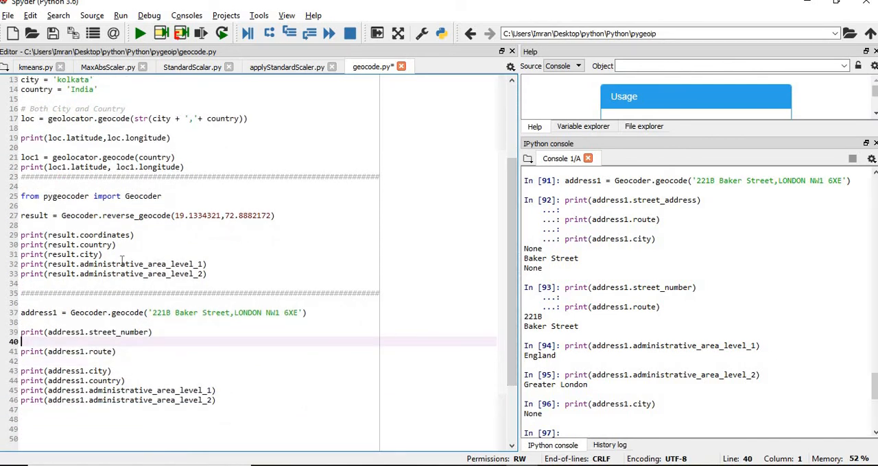